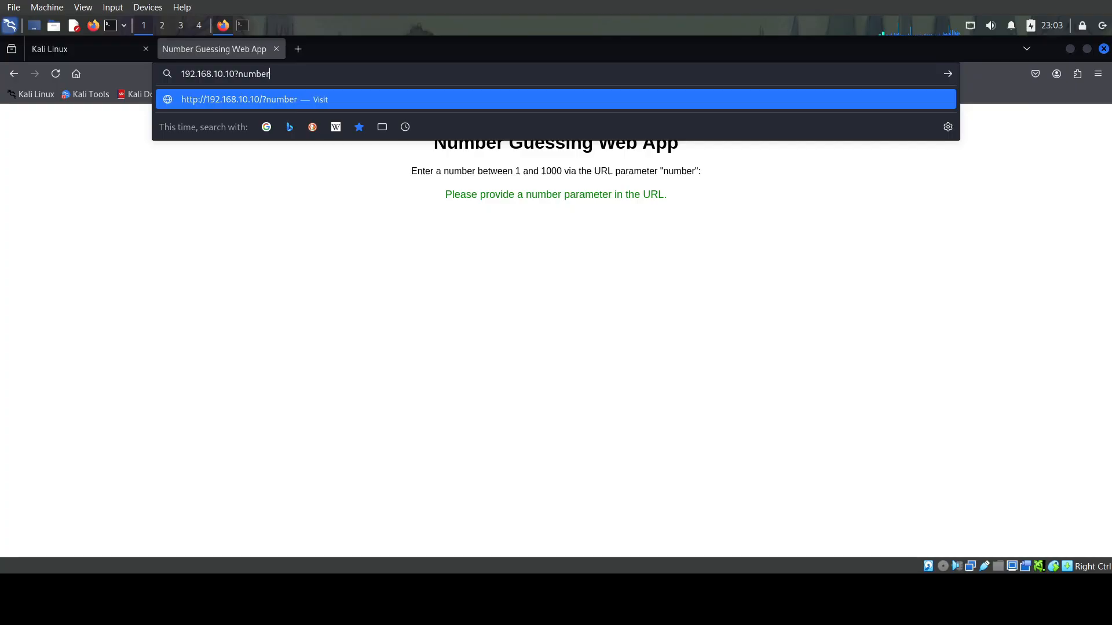
# Step: Load 192.168.10.10/?number=3 and get the 'Sorry, try again!' response
pyautogui.press('Return')
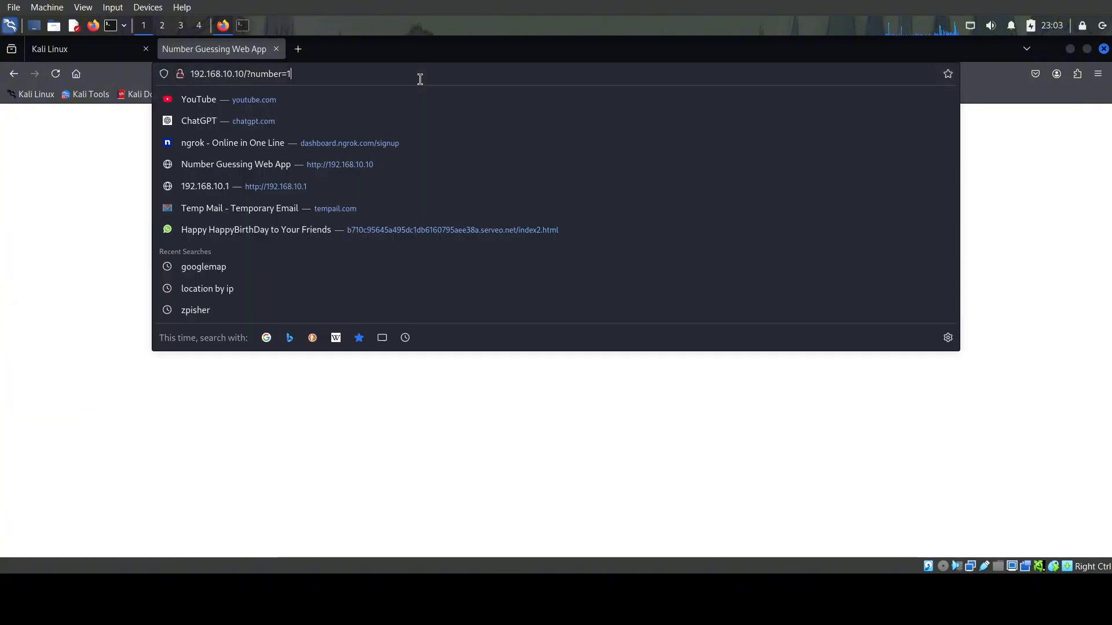
pyautogui.write('3')
pyautogui.press('Return')
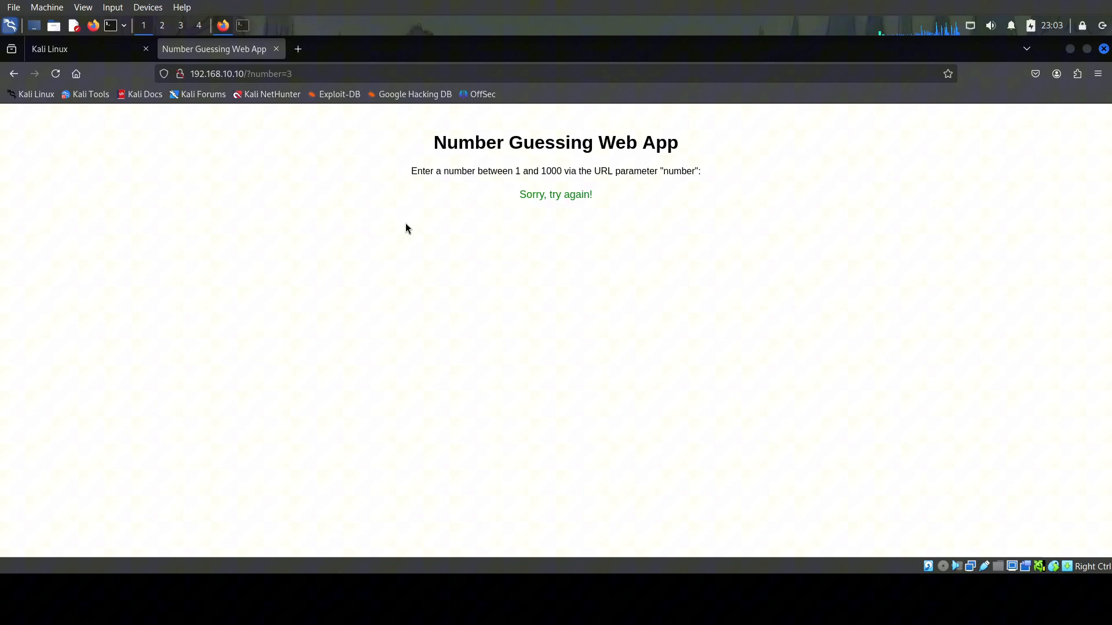
pyautogui.moveTo(383, 88)
pyautogui.write('python3 solve.')
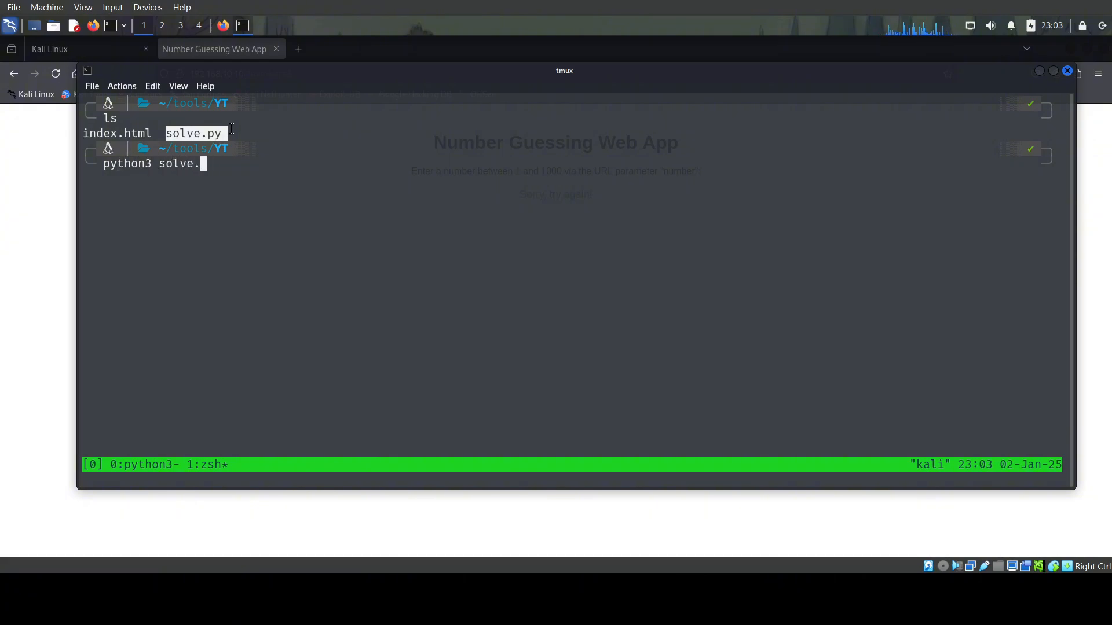
# Step: Run python3 solve.py in the tmux pane to find the correct number
pyautogui.press('Return')
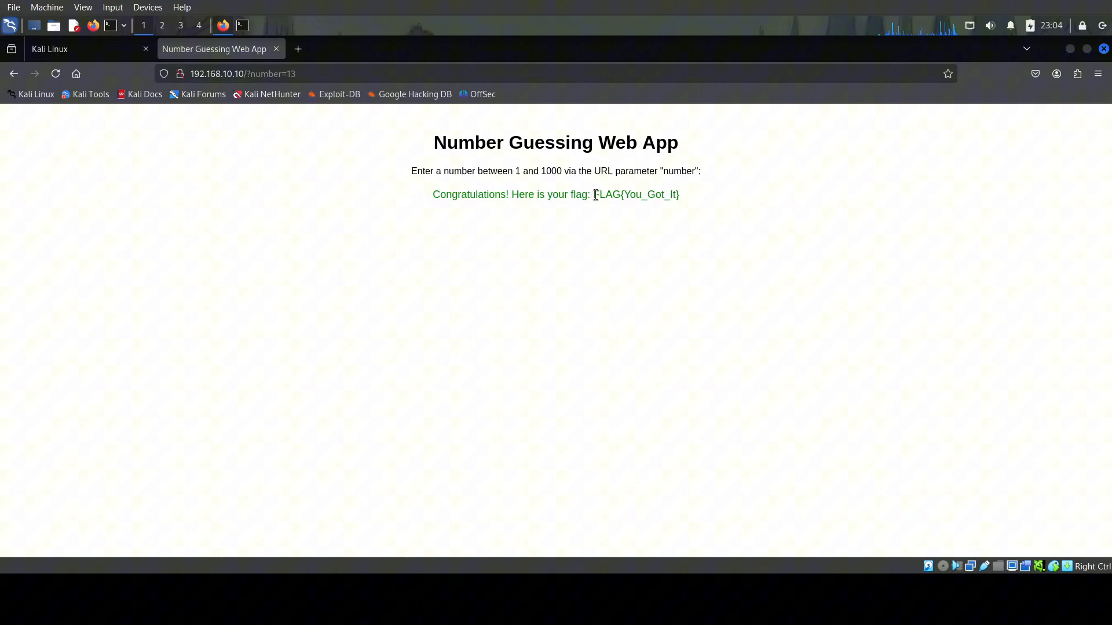
# Step: Select the flag text FLAG{You_Got_It} on the number=13 page
pyautogui.doubleClick(634, 195)
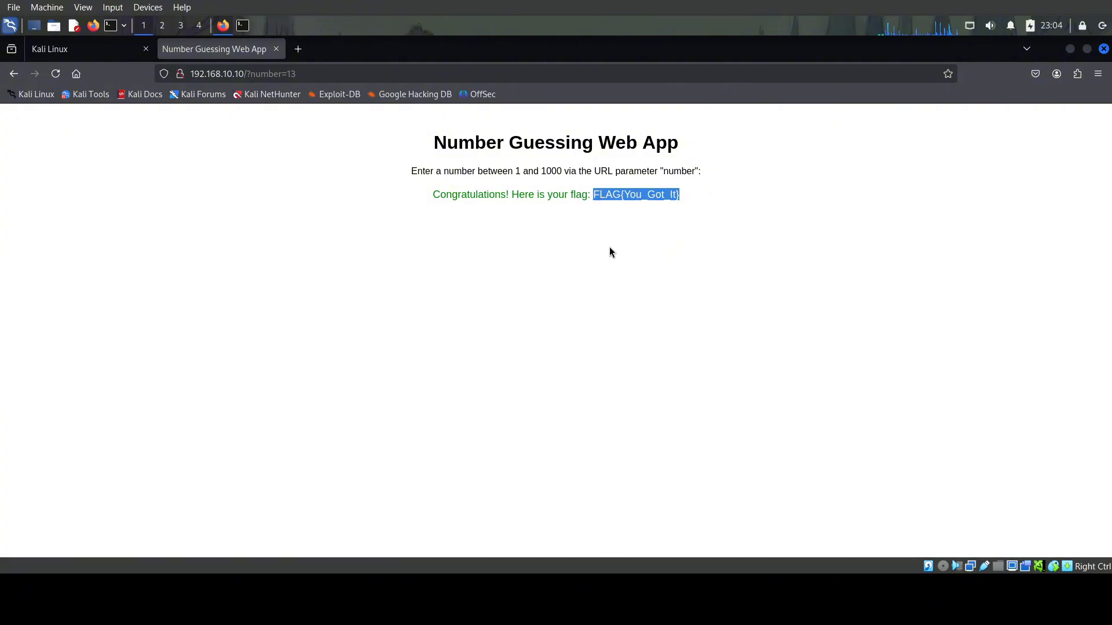